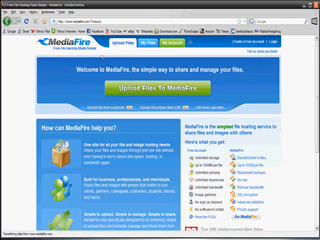
{"action": "scroll", "scroll_direction": "down", "scroll_amount": 3}
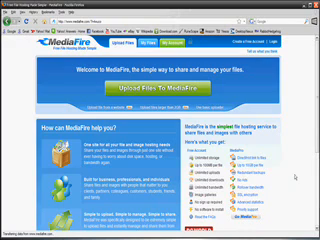
{"action": "scroll", "scroll_direction": "down", "scroll_amount": 3}
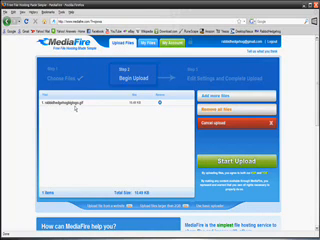
{"action": "mouse_move", "coordinate": [120, 168]}
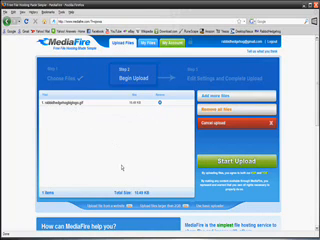